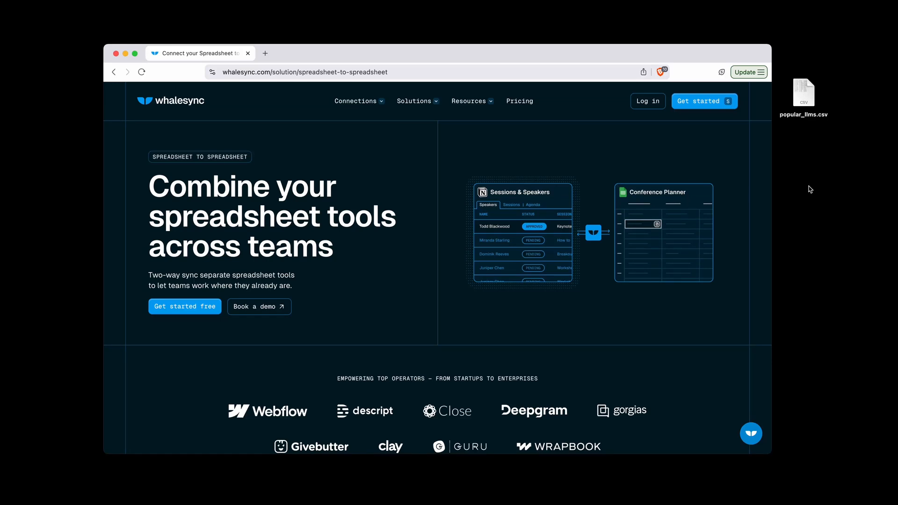
{"action": "mouse_move", "coordinate": [294, 60]}
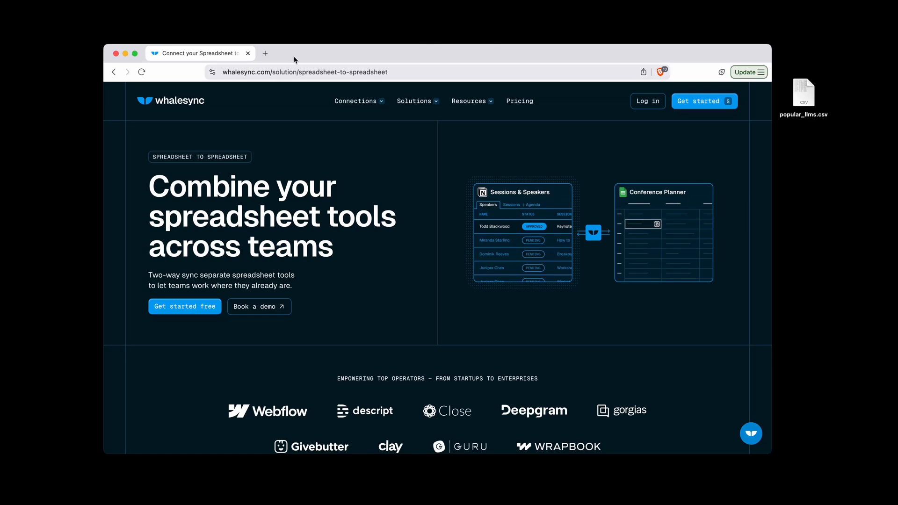
Start a new browser tab to create a blank Google Sheet for the import
{"action": "left_click", "coordinate": [264, 54]}
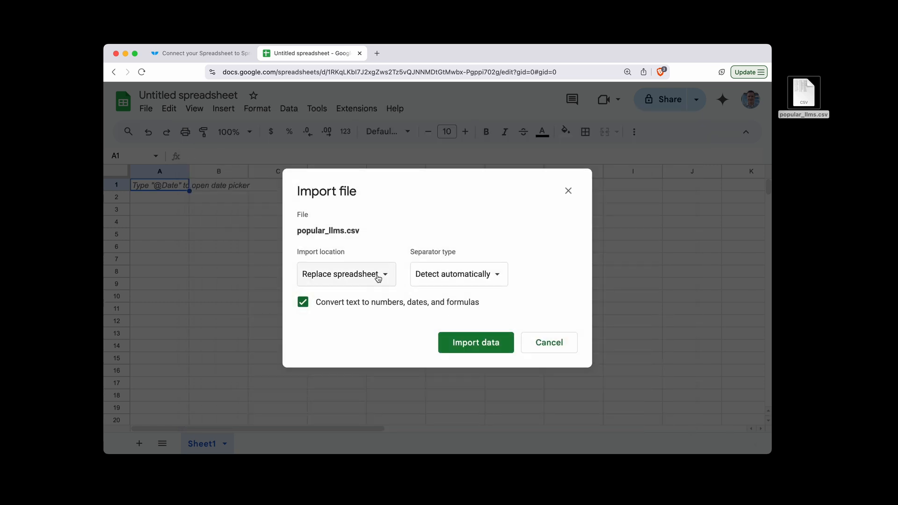
Import popular_llms.csv replacing the spreadsheet, after reviewing the import location and separator choices
{"action": "left_click", "coordinate": [346, 274]}
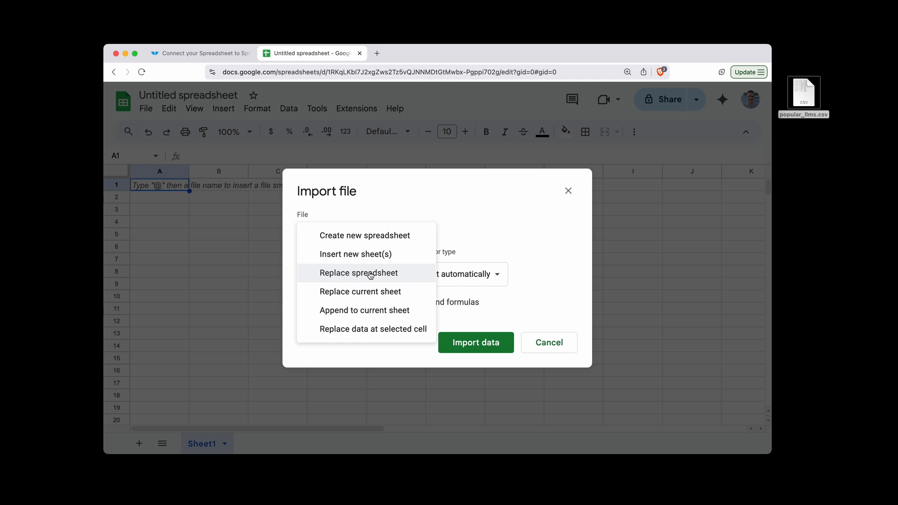
{"action": "left_click", "coordinate": [358, 272]}
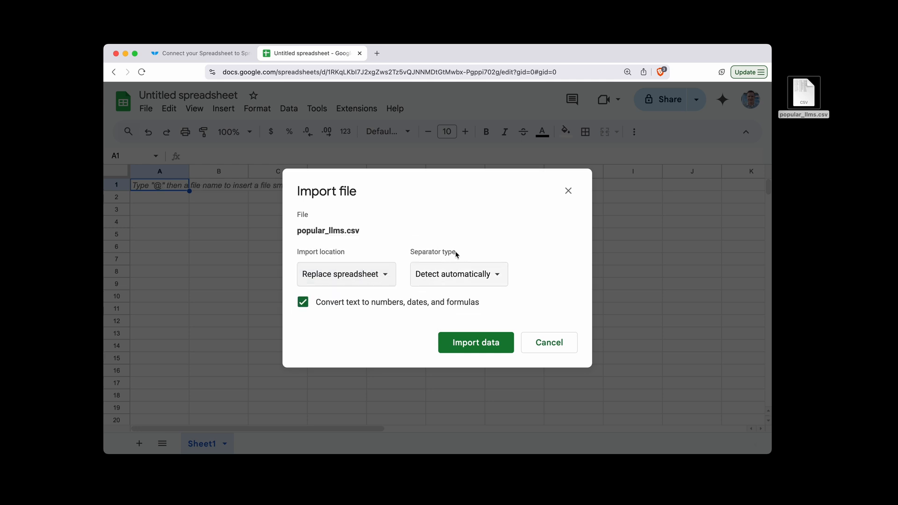
{"action": "left_click", "coordinate": [458, 275]}
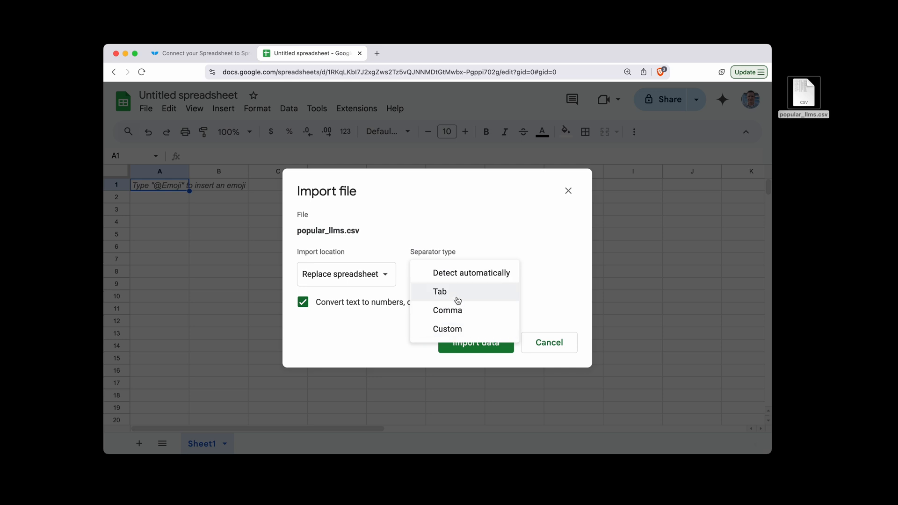
{"action": "mouse_move", "coordinate": [447, 328]}
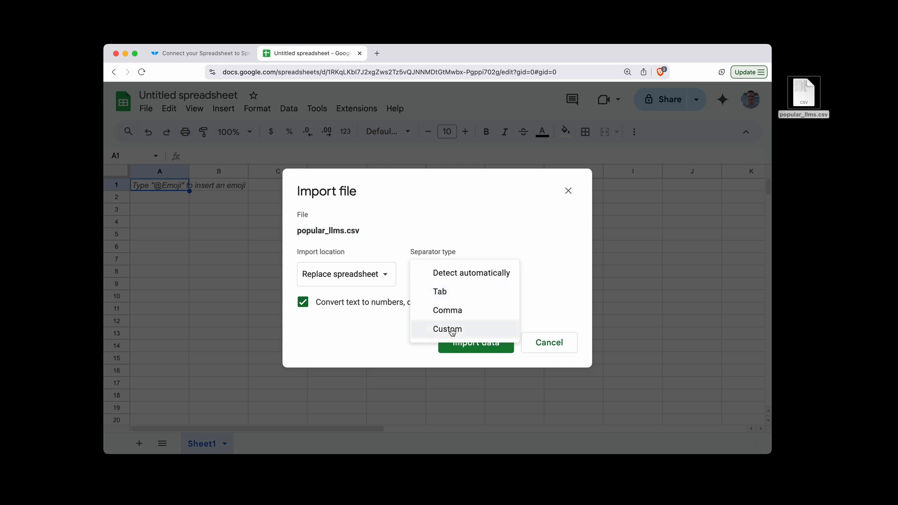
{"action": "left_click", "coordinate": [447, 328]}
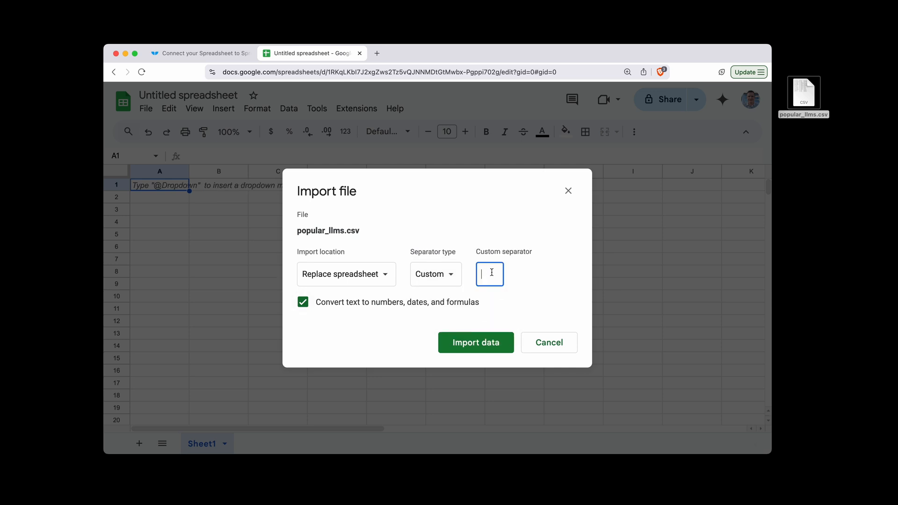
{"action": "left_click", "coordinate": [434, 274]}
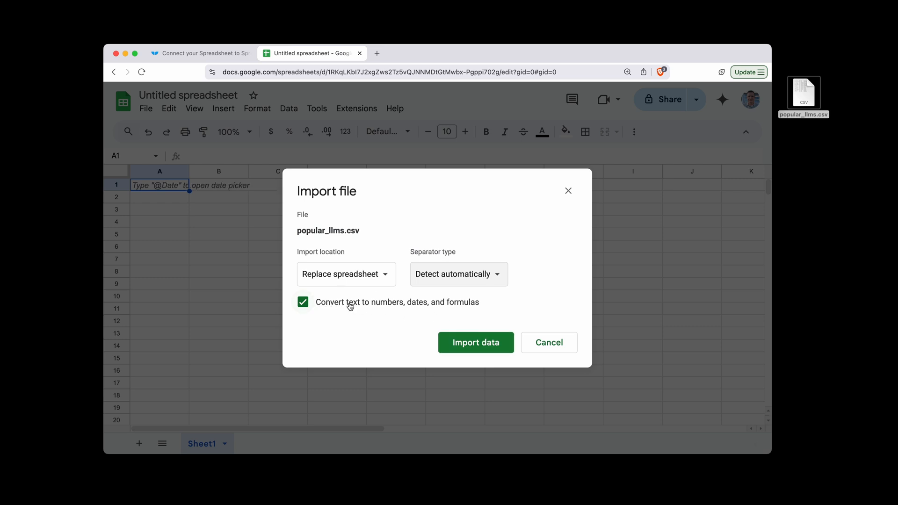
{"action": "mouse_move", "coordinate": [351, 299]}
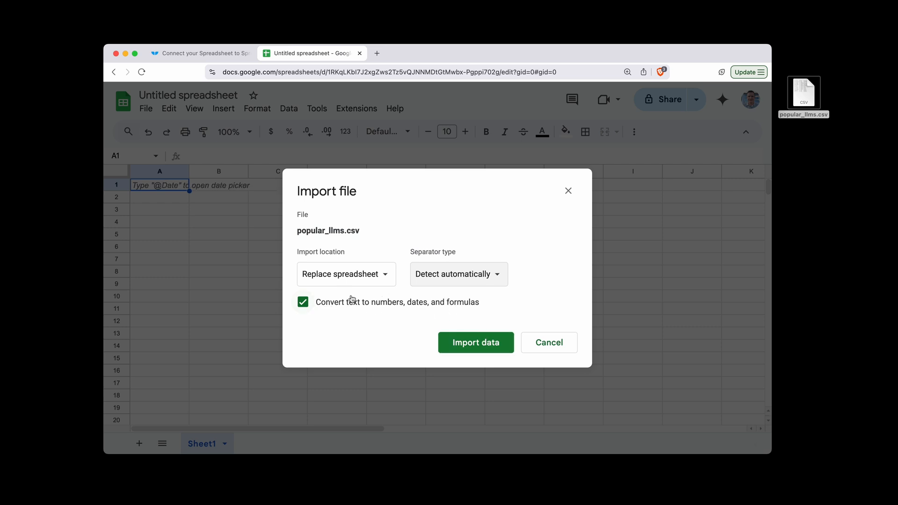
{"action": "left_click", "coordinate": [475, 342]}
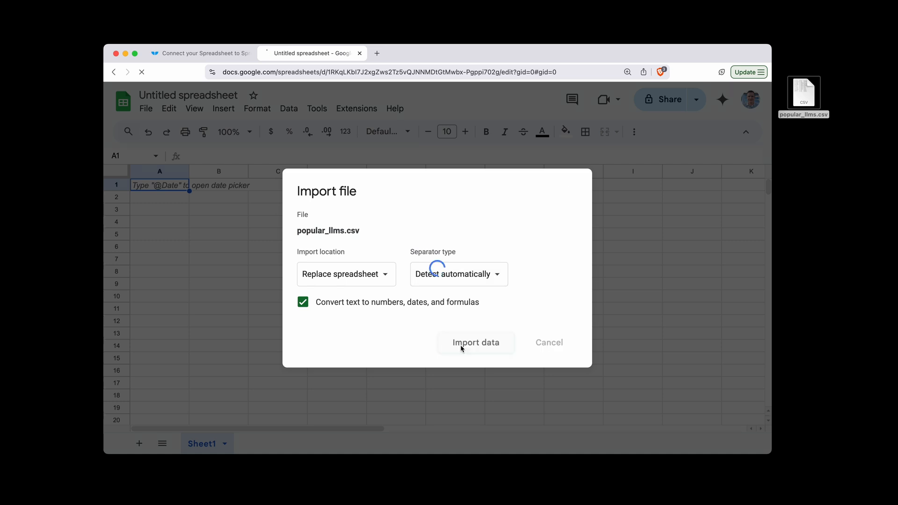
Rename the imported spreadsheet from Untitled to 'LLMs'
{"action": "left_click", "coordinate": [475, 343]}
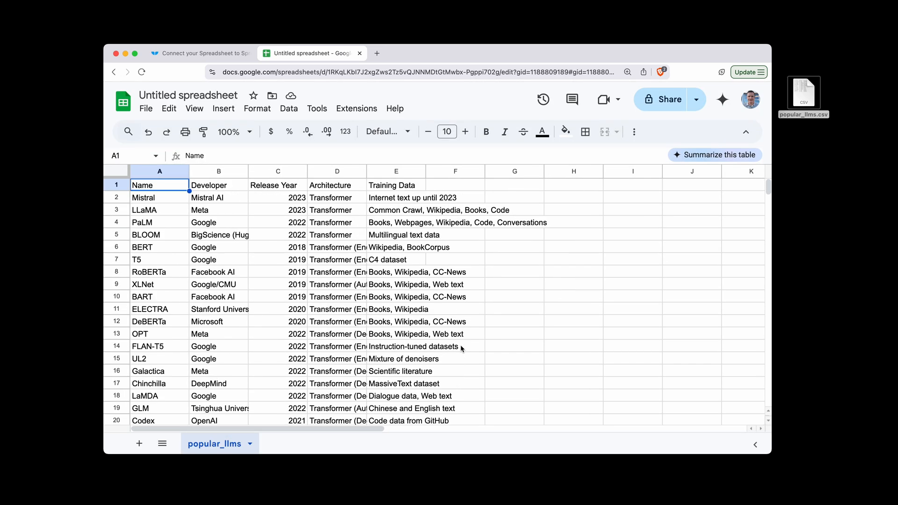
{"action": "left_click", "coordinate": [188, 96]}
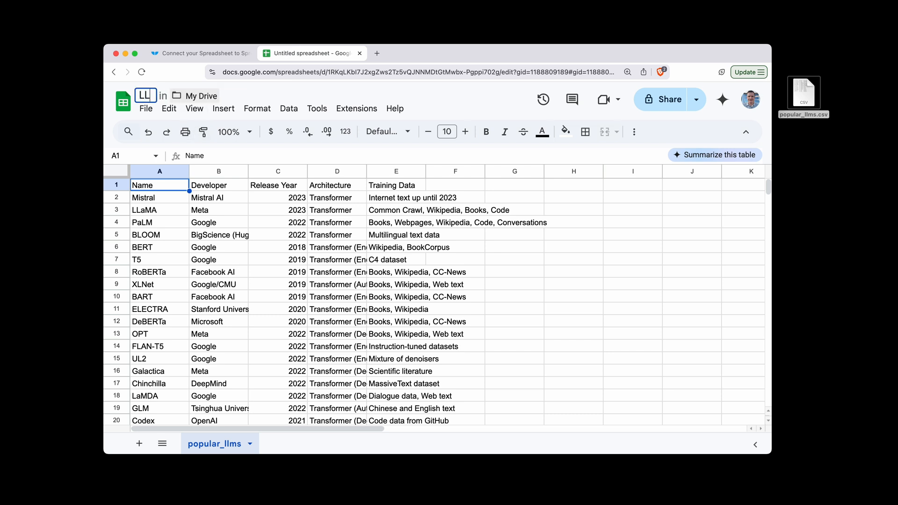
{"action": "type", "text": "LLMs"}
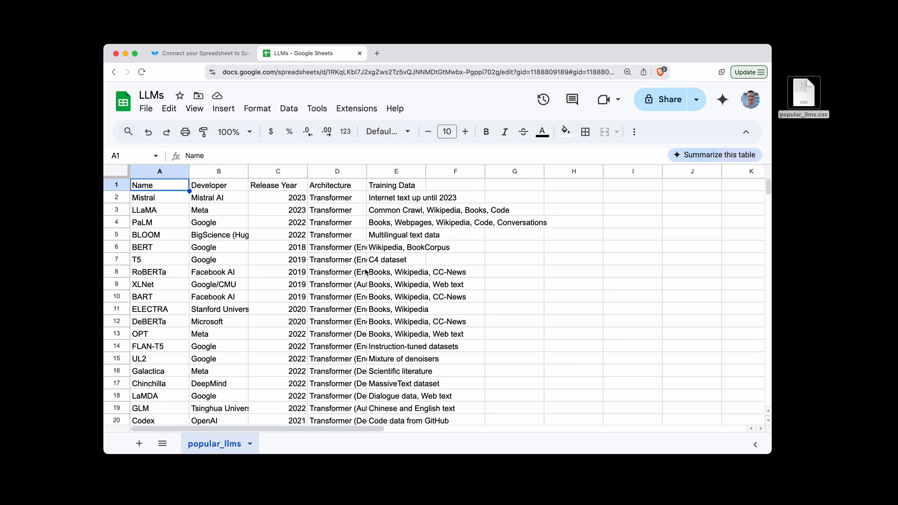
{"action": "left_click", "coordinate": [146, 109]}
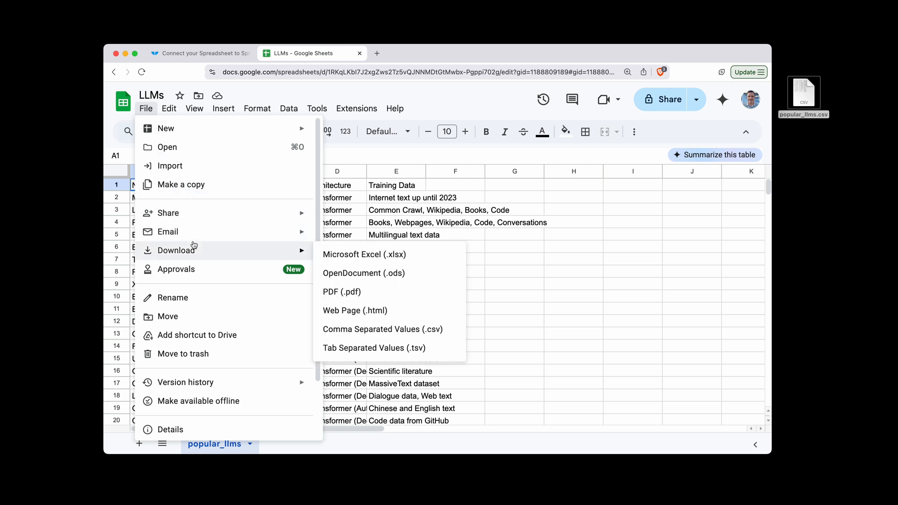
{"action": "mouse_move", "coordinate": [202, 254]}
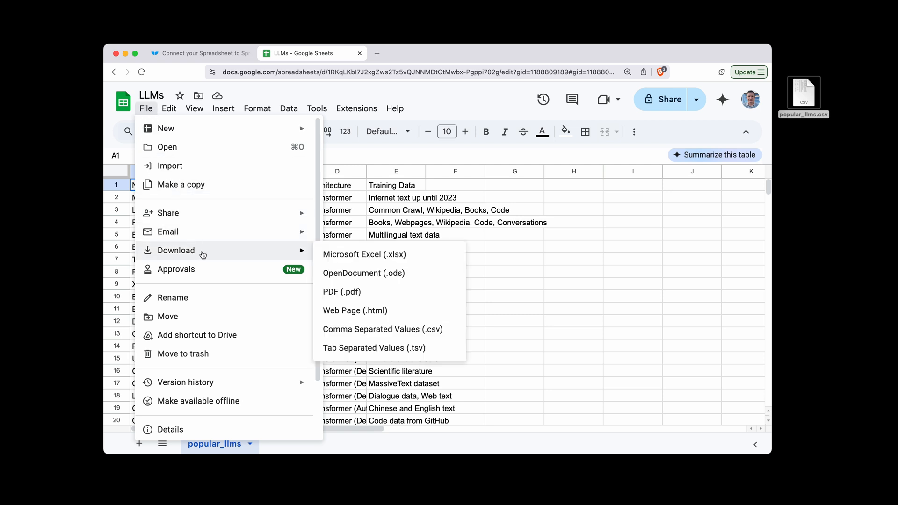
{"action": "mouse_move", "coordinate": [383, 329]}
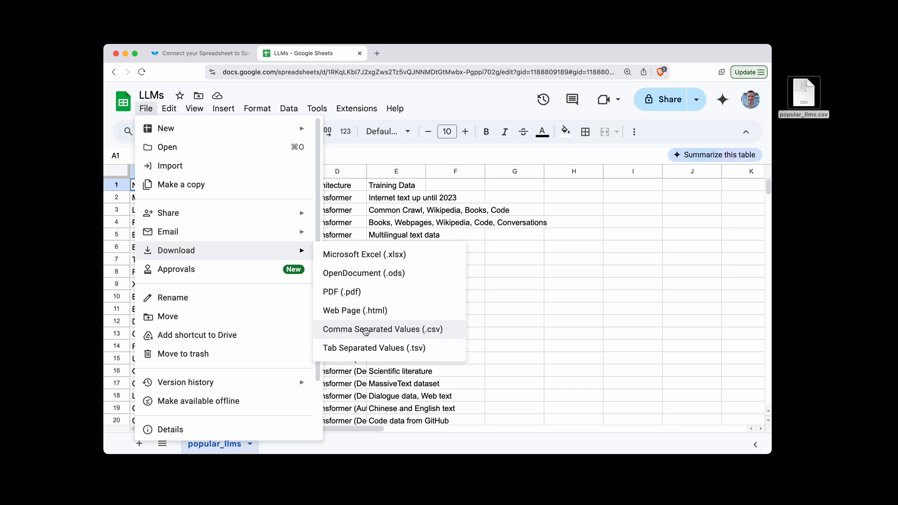
Download the sheet as CSV to the Desktop as 'LLMs - popular_llms.csv'
{"action": "left_click", "coordinate": [382, 328]}
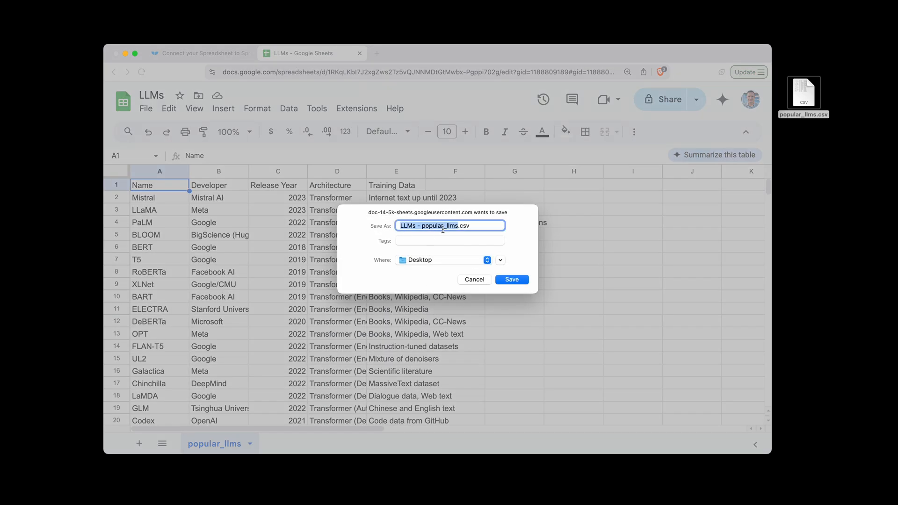
{"action": "mouse_move", "coordinate": [511, 280]}
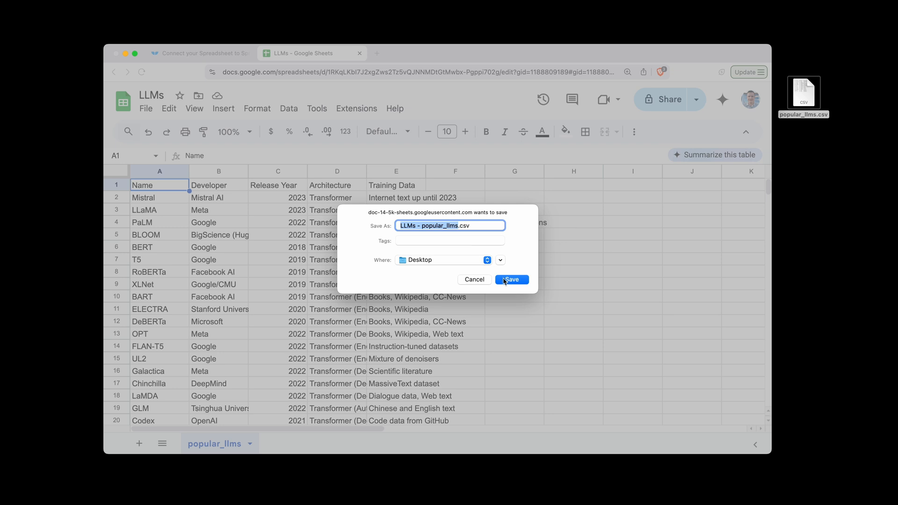
{"action": "left_click", "coordinate": [511, 280]}
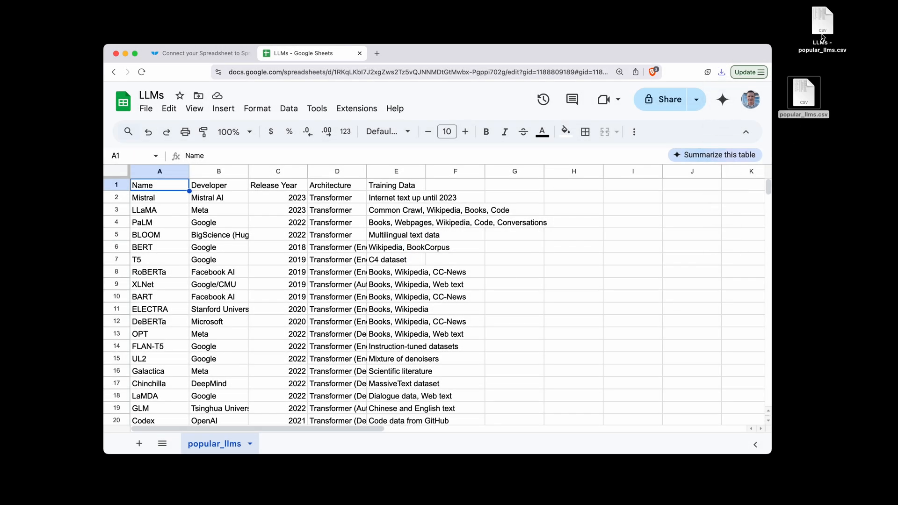
{"action": "mouse_move", "coordinate": [821, 205]}
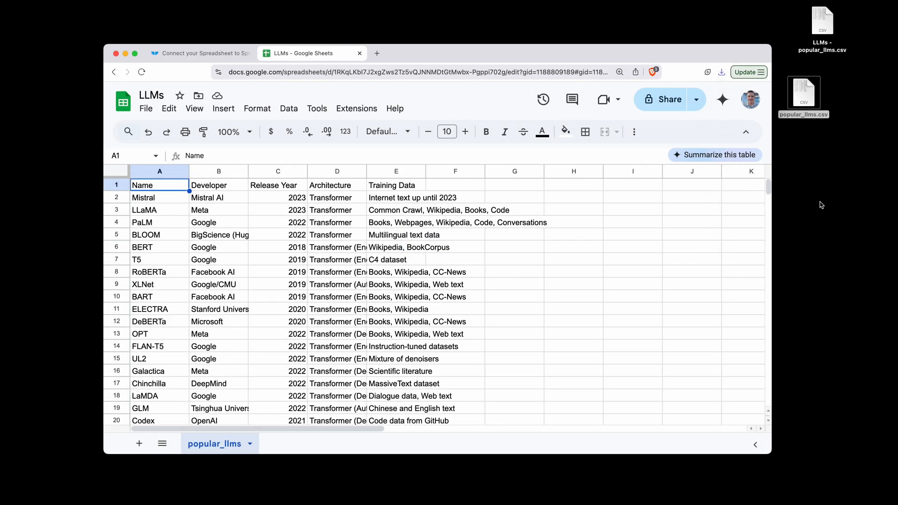
Switch between the Whalesync sync page and the LLMs sheet, ending on Whalesync
{"action": "left_click", "coordinate": [198, 52]}
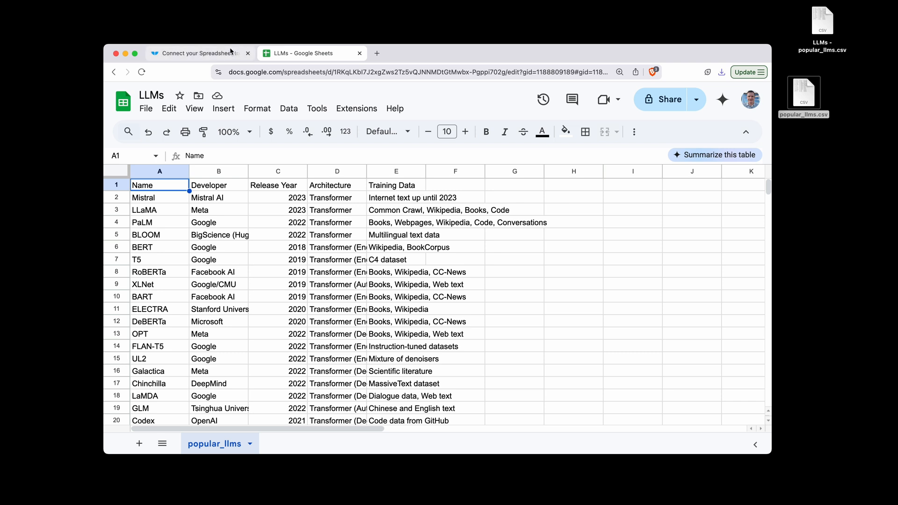
{"action": "mouse_move", "coordinate": [197, 53]}
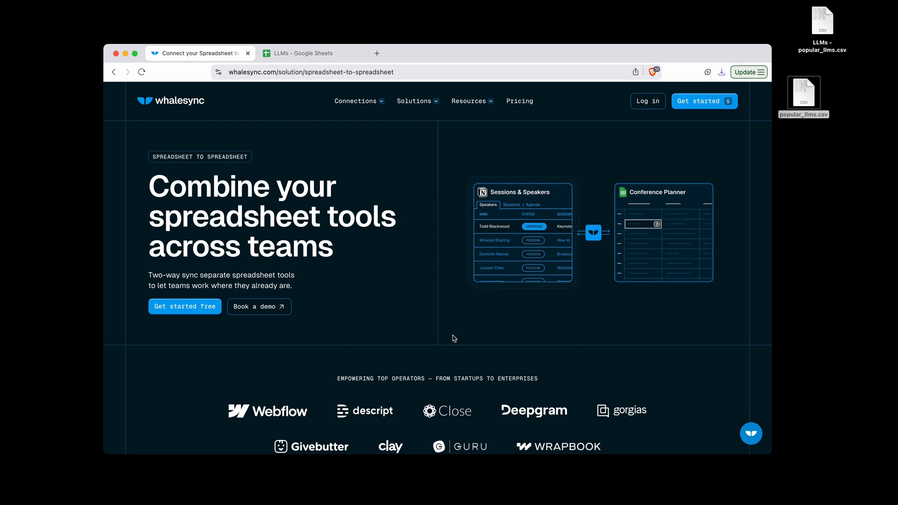
{"action": "mouse_move", "coordinate": [334, 128]}
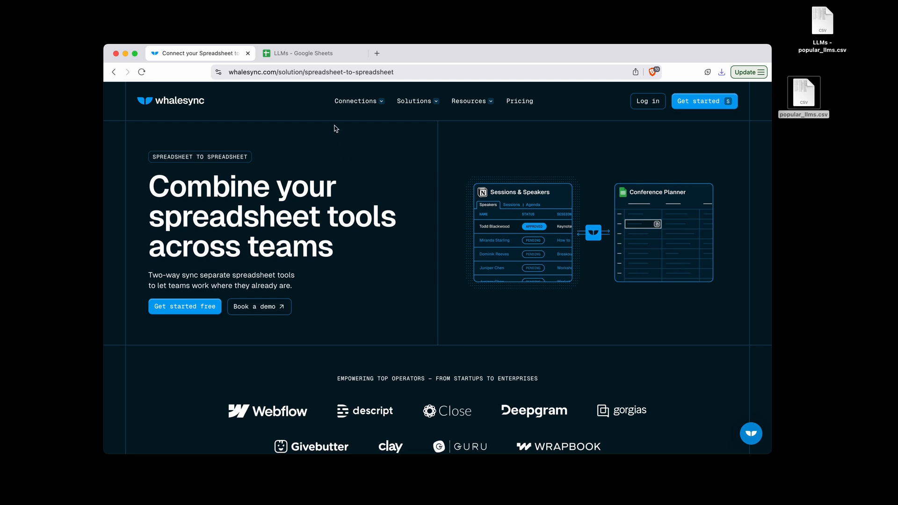
{"action": "left_click", "coordinate": [298, 53]}
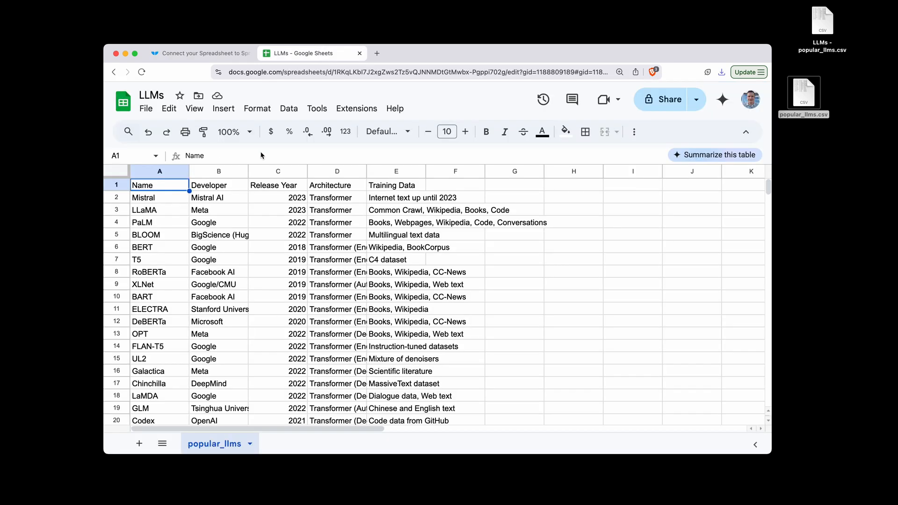
{"action": "left_click", "coordinate": [200, 53]}
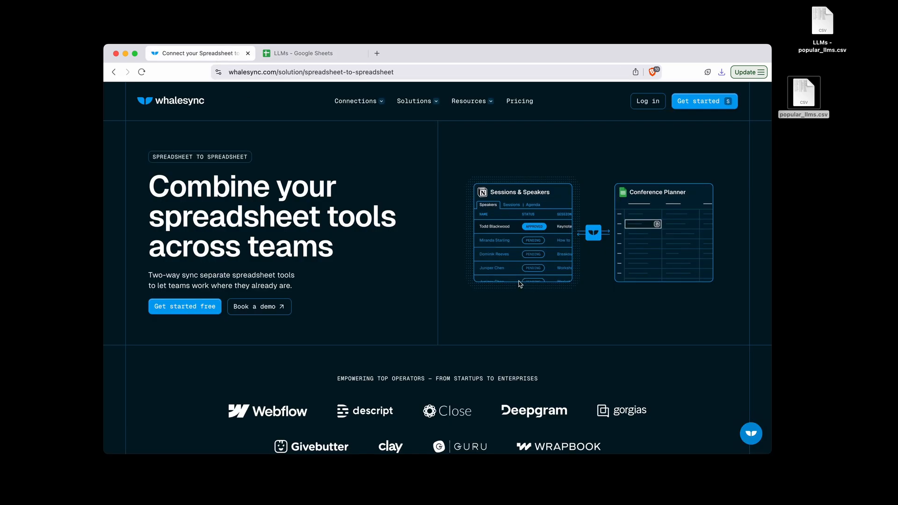
{"action": "mouse_move", "coordinate": [398, 177]}
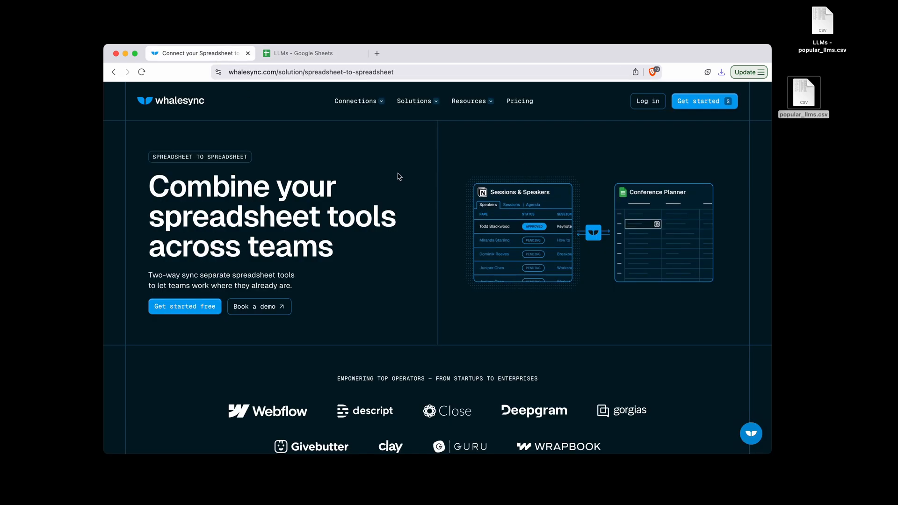
{"action": "left_click", "coordinate": [297, 54]}
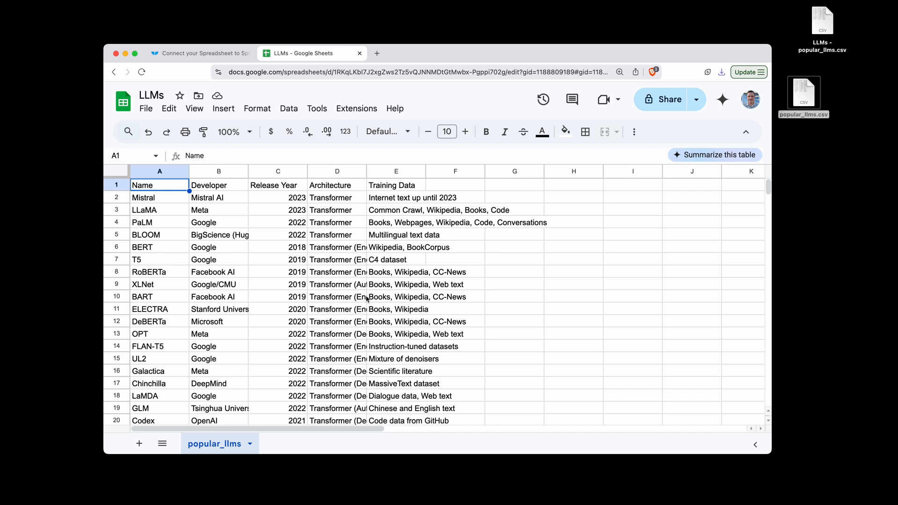
{"action": "mouse_move", "coordinate": [385, 306]}
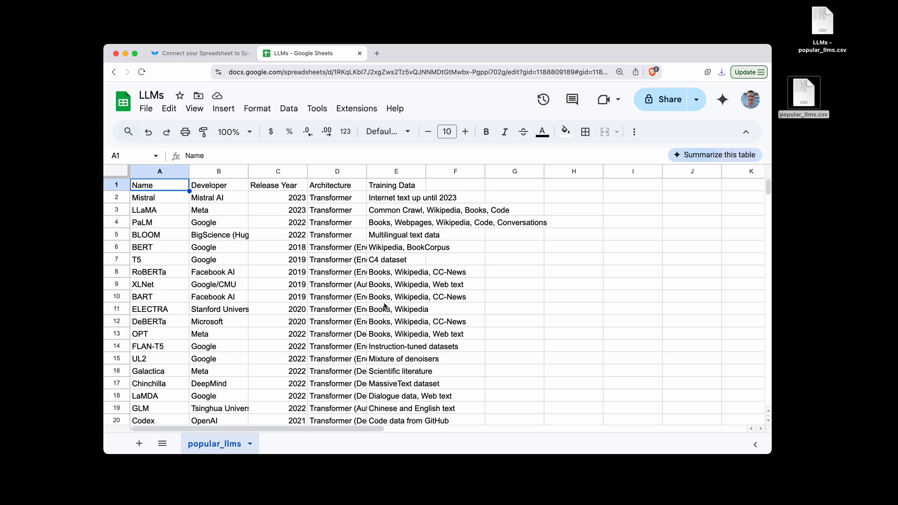
{"action": "mouse_move", "coordinate": [387, 308]}
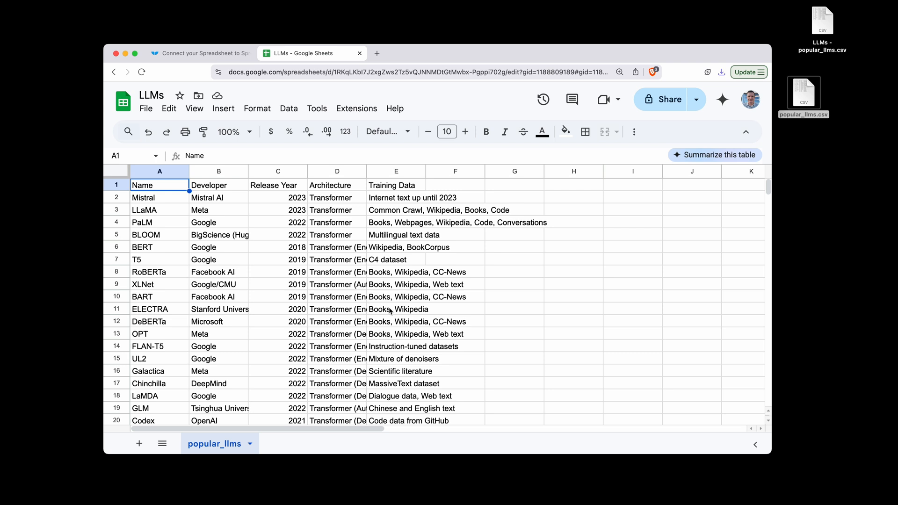
{"action": "mouse_move", "coordinate": [445, 345]}
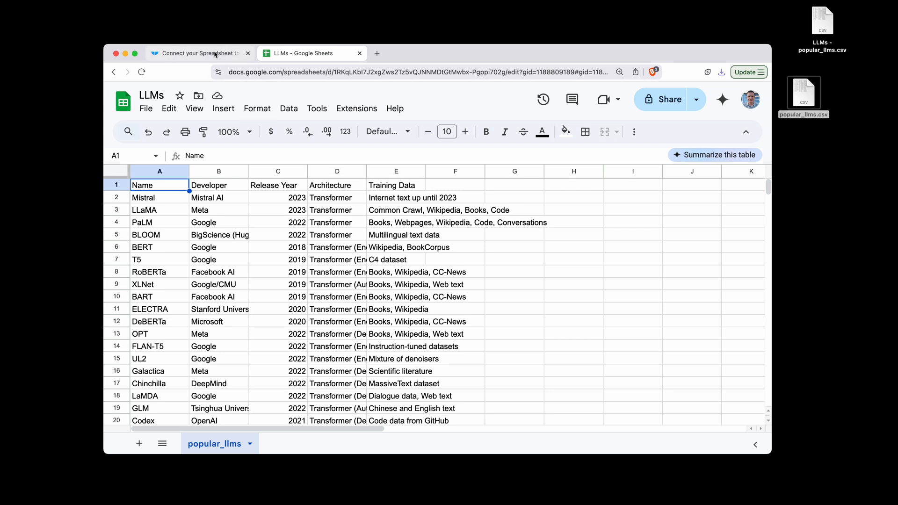
{"action": "left_click", "coordinate": [197, 53]}
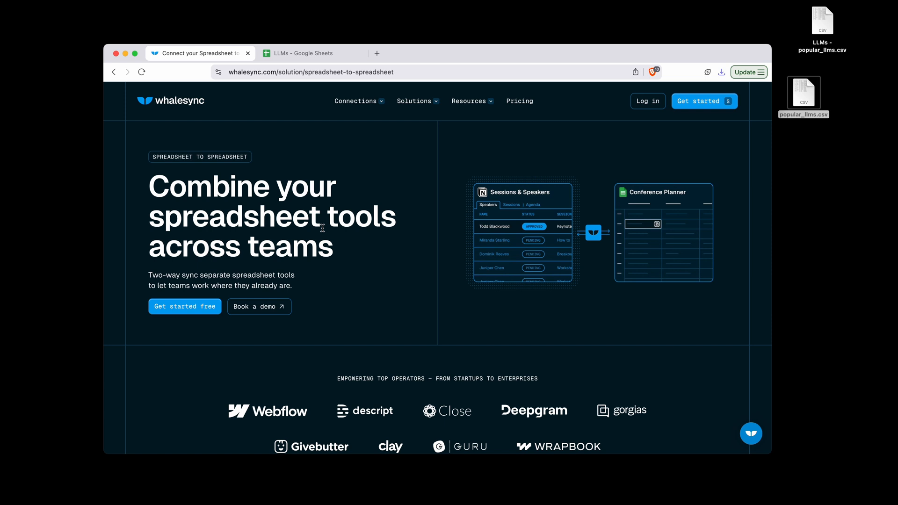
{"action": "mouse_move", "coordinate": [256, 83]}
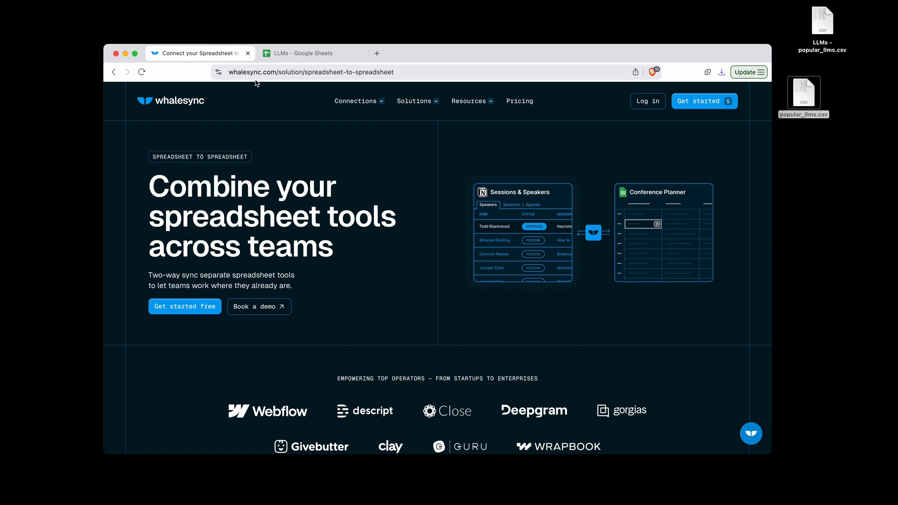